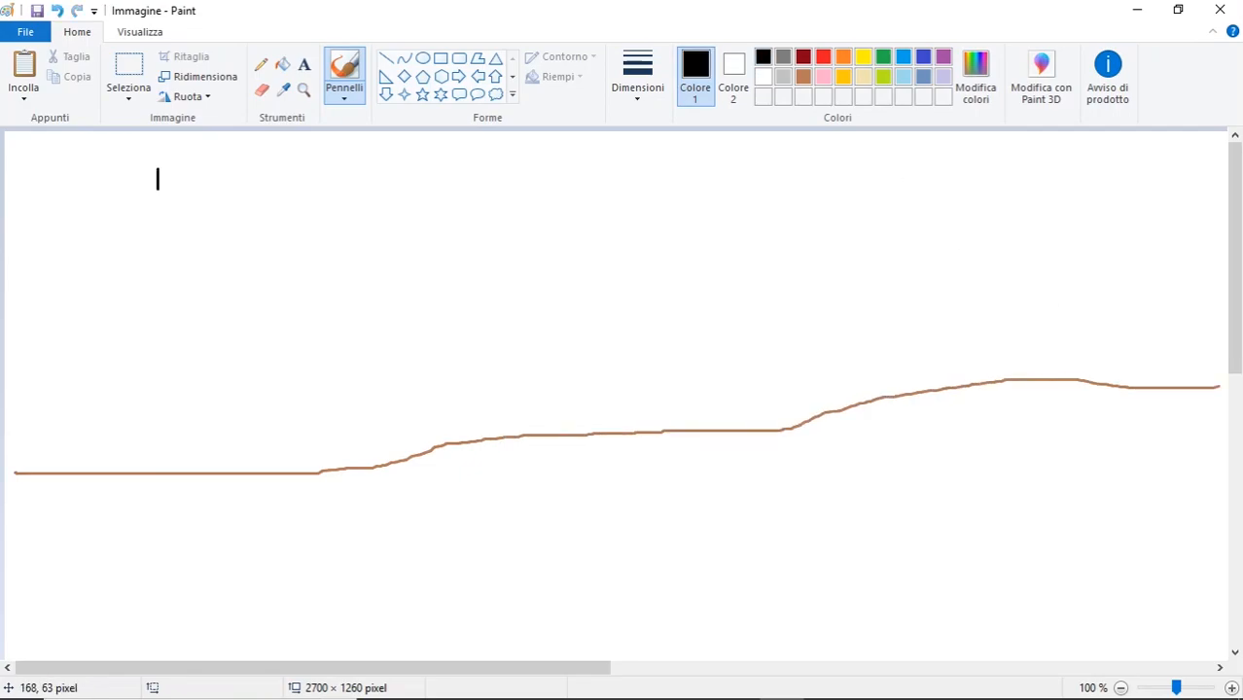
# Step: Draw a black vertical stroke rising from the flat left section of the brown ground line
pyautogui.moveTo(172, 175); pyautogui.dragTo(145, 467)
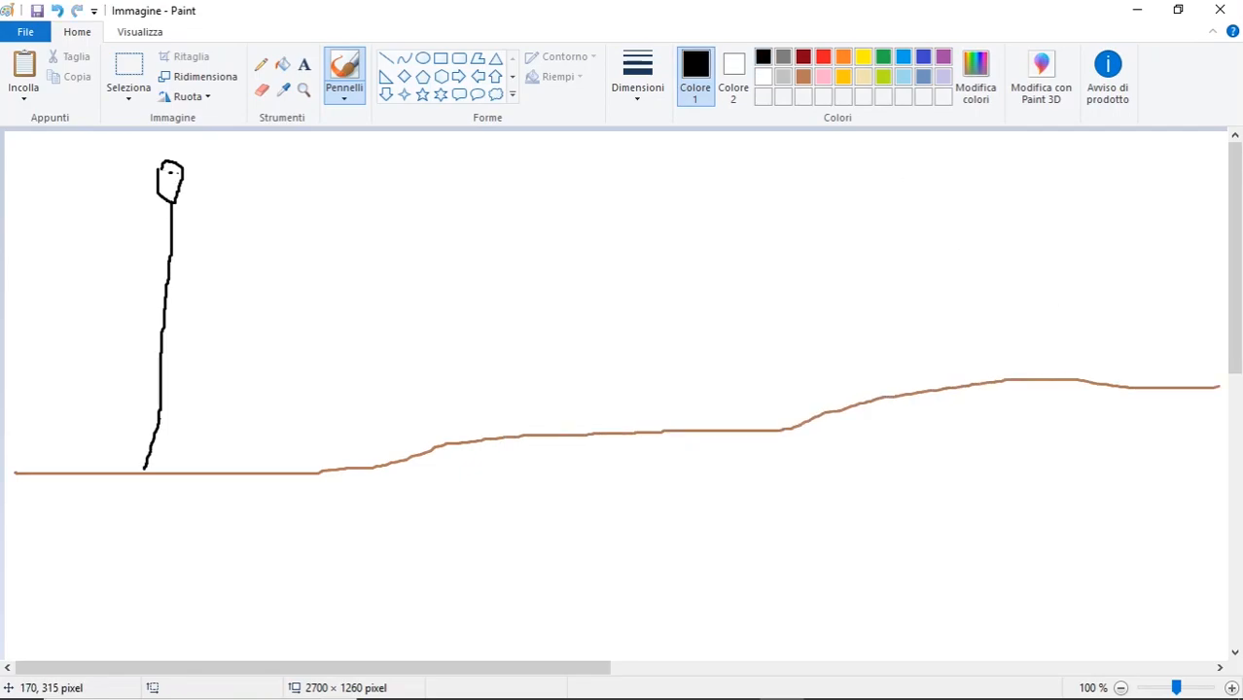
pyautogui.moveTo(184, 179); pyautogui.dragTo(465, 424)
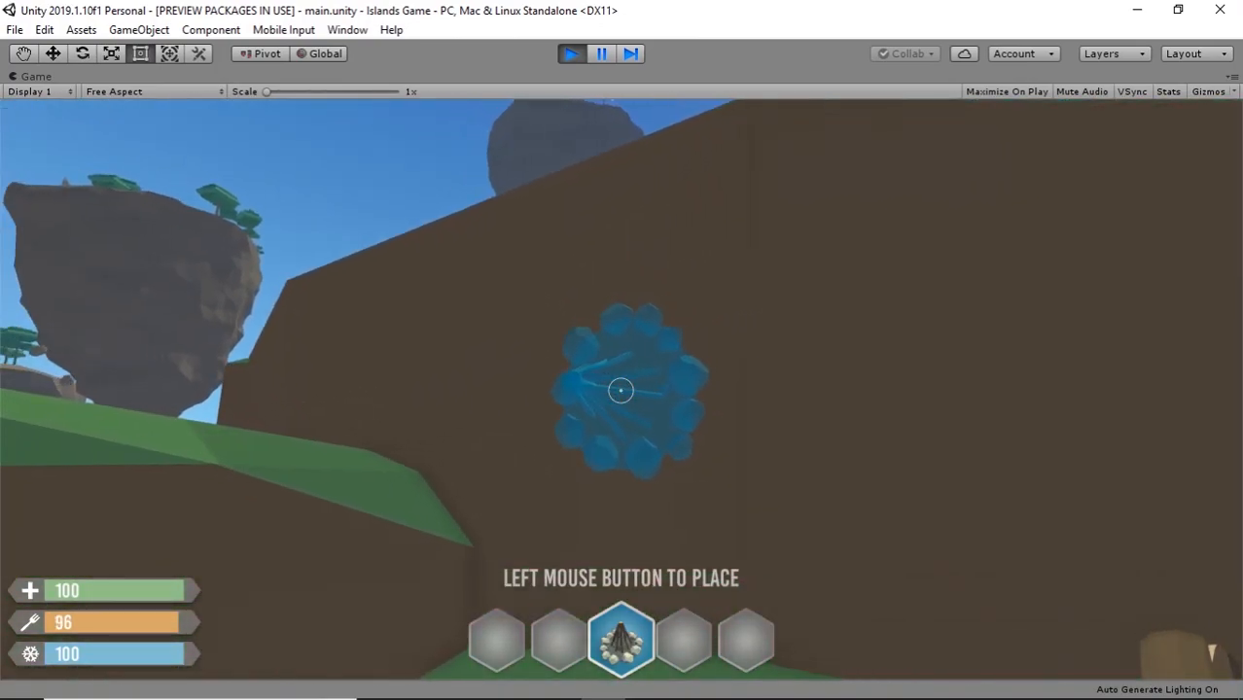
# Step: Try placing the campfire against the wall, then select 'Quaternion' in the preview rotation line of PlayerSetup.cs
pyautogui.click(620, 389)
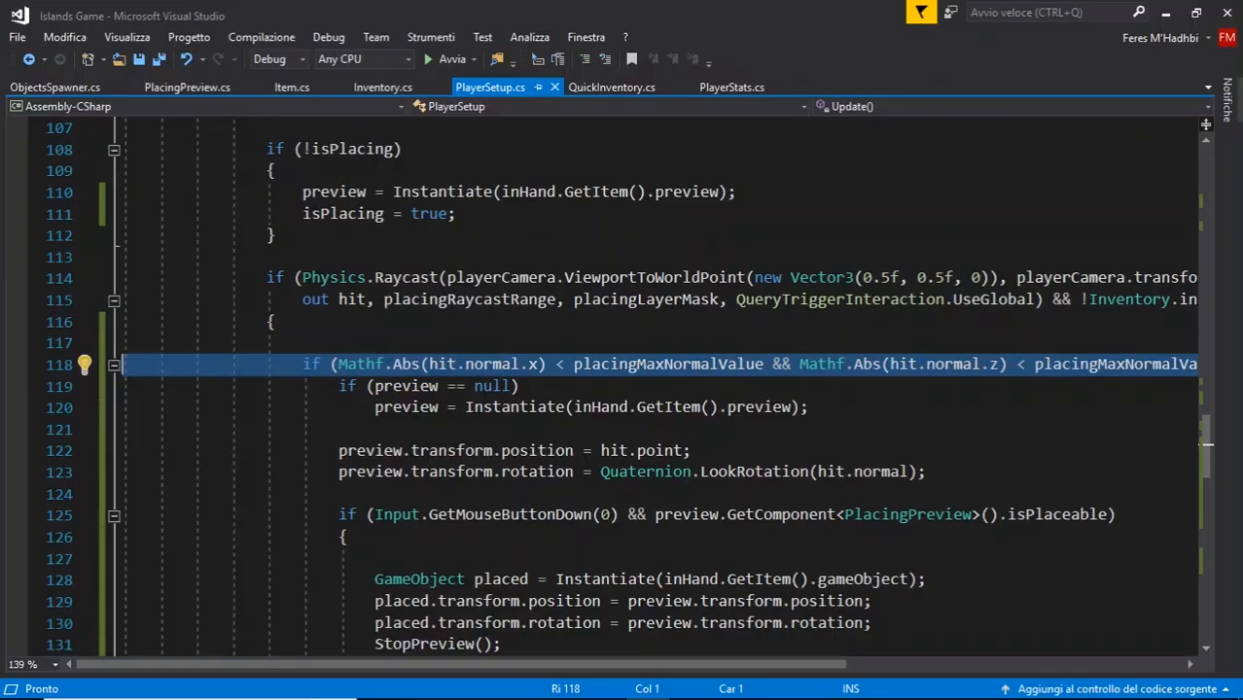
pyautogui.doubleClick(644, 473)
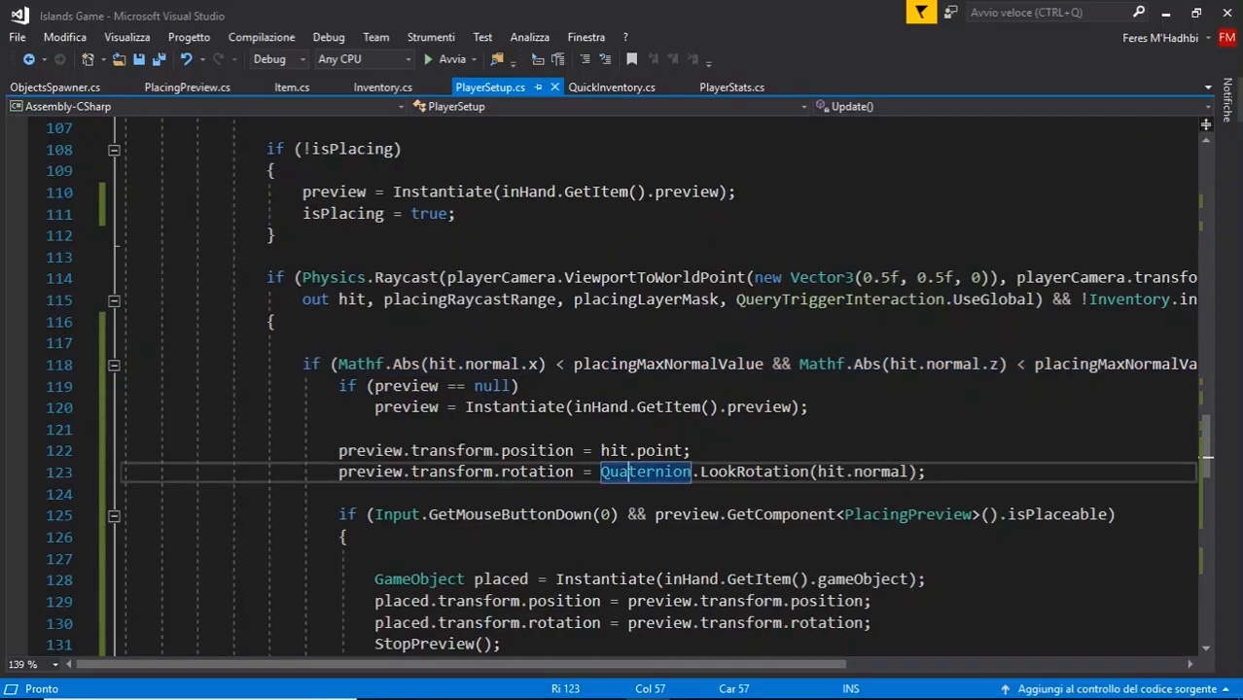